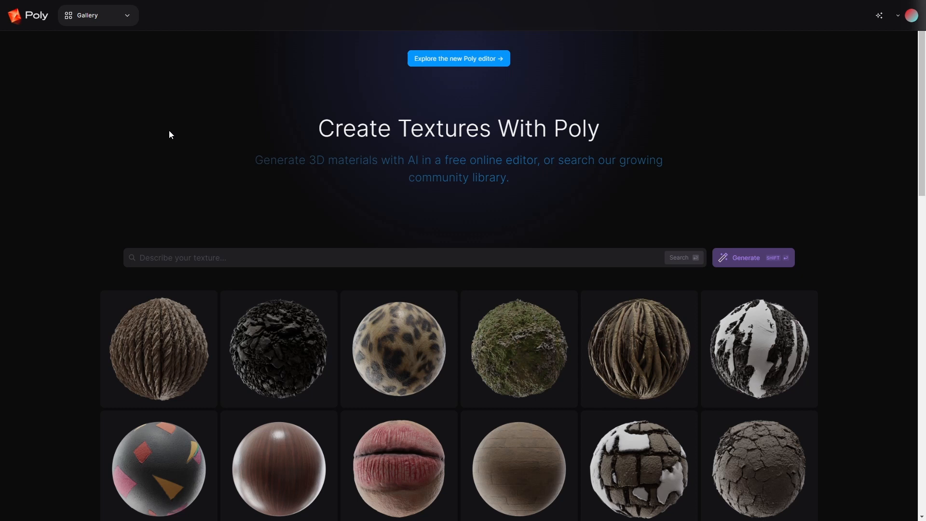
Step: Open a blank Untitled Texture in Poly with the Make Patches tool active
scroll(down, 3)
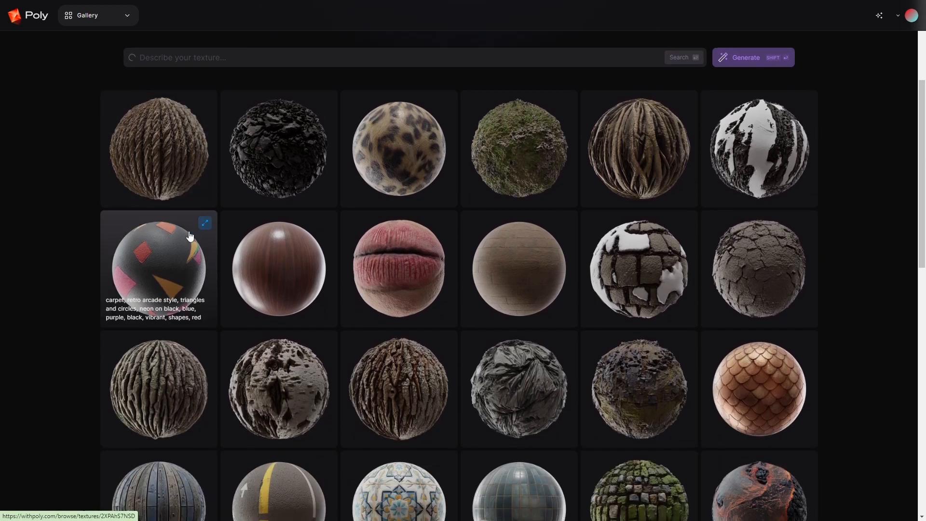
scroll(down, 3)
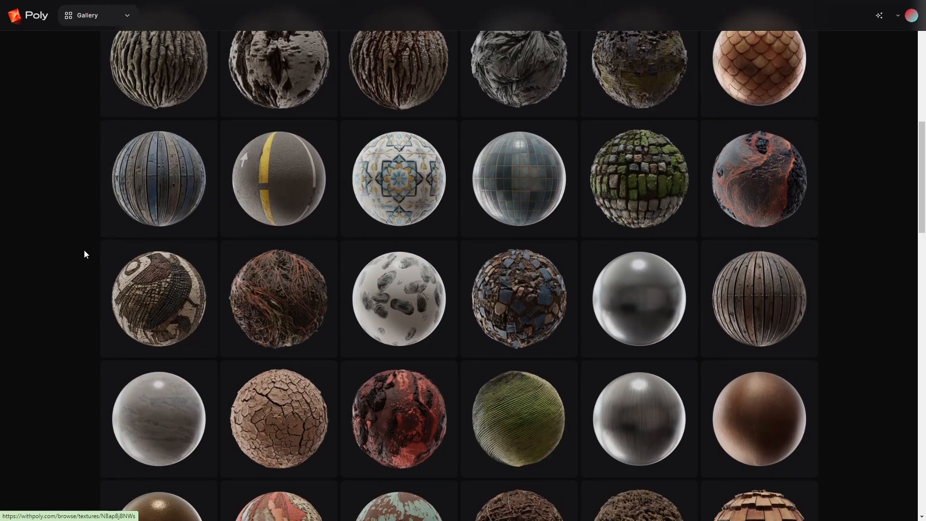
scroll(down, 3)
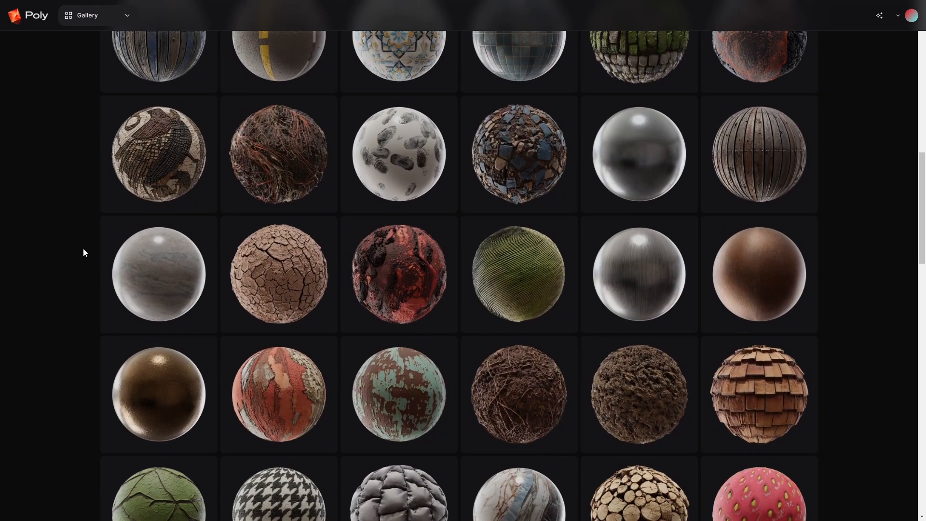
scroll(down, 3)
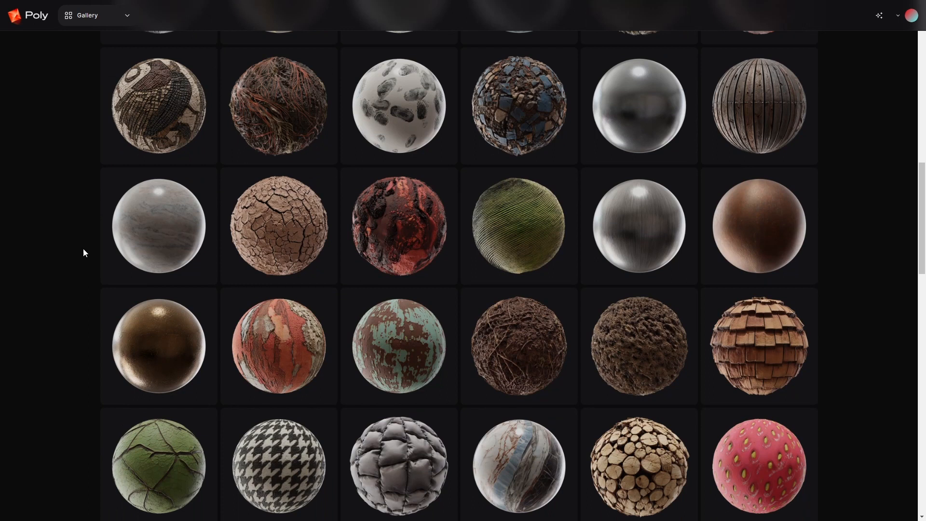
scroll(up, 3)
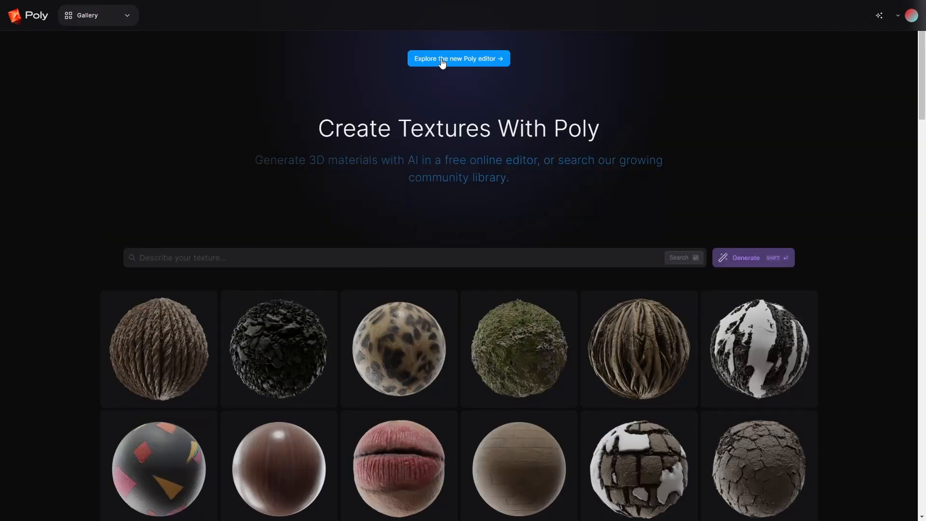
click(458, 59)
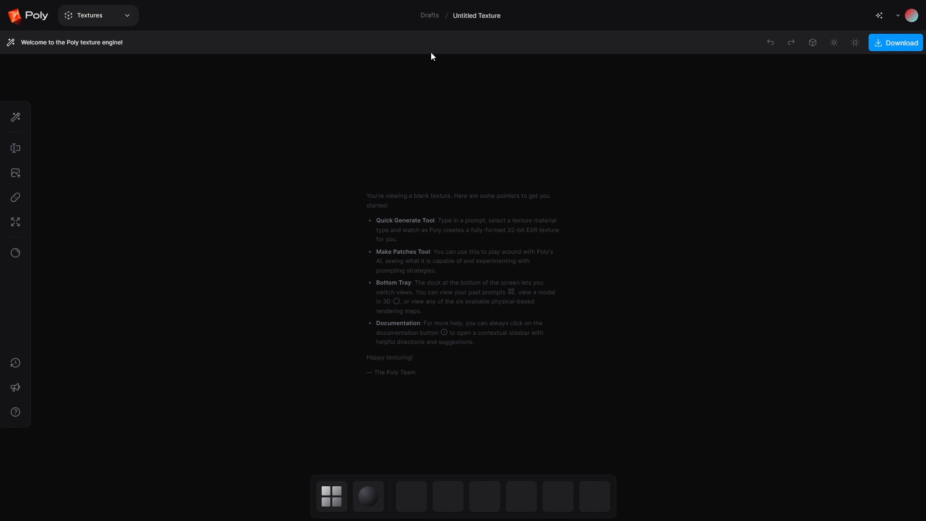
click(15, 116)
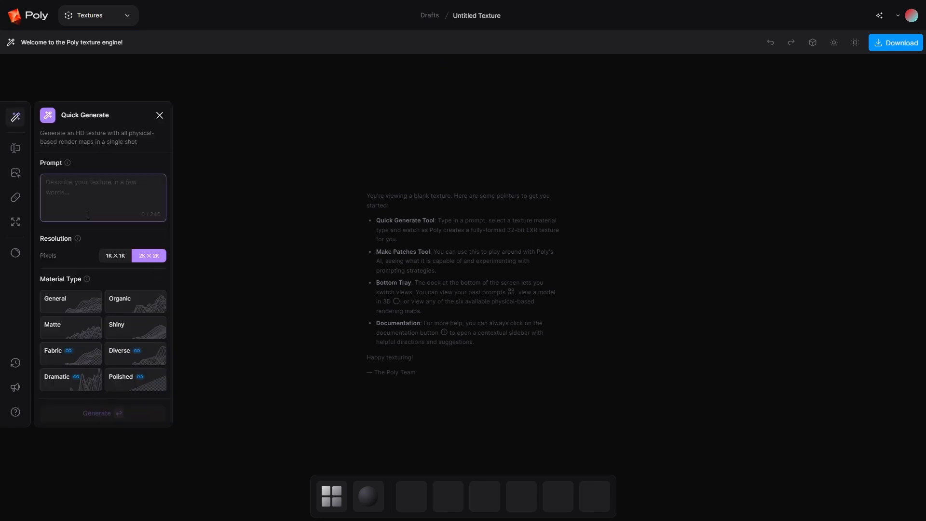
click(15, 148)
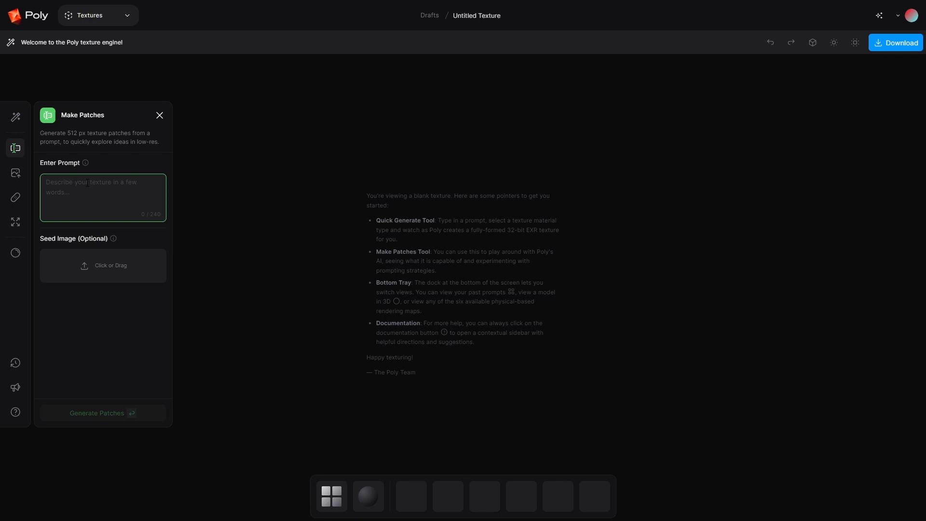
Step: Write the patch prompt: grungy overlapping square sci-fi panels, grey with touches of blue and red
click(102, 197)
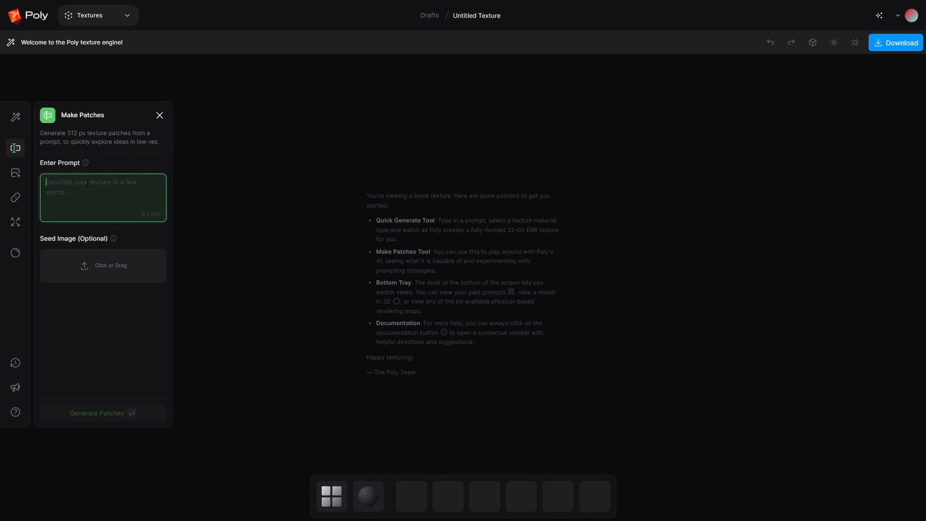
text(scifi panels that are)
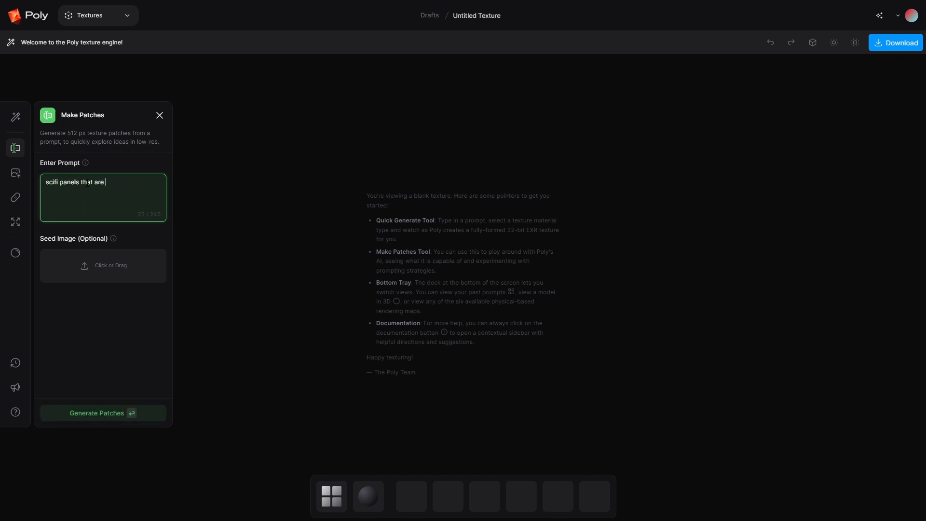
text(grun)
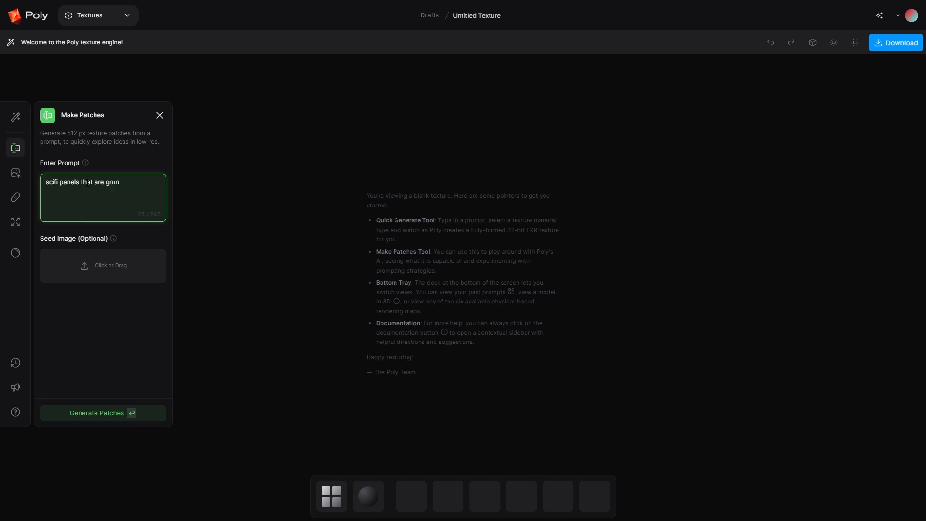
text(gy, square panels that are overlapping themselves, the colour is a light)
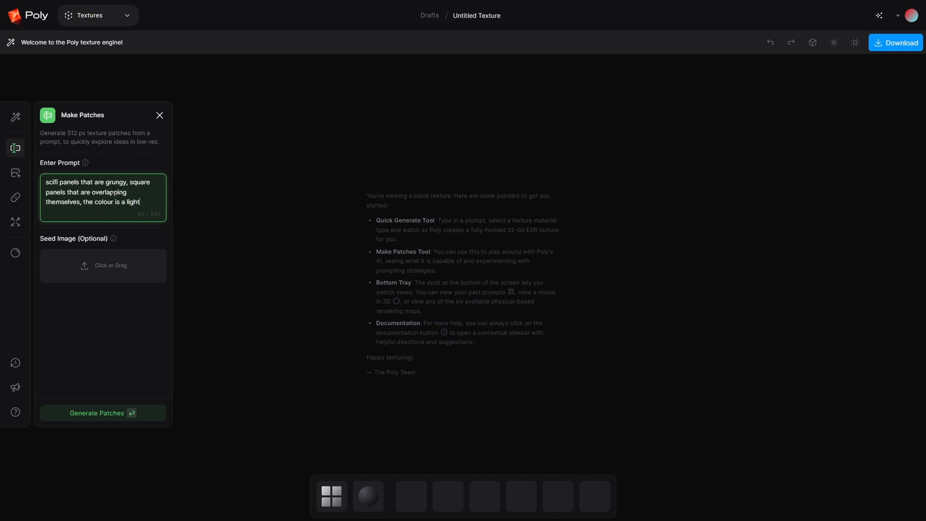
text(grey with a ti)
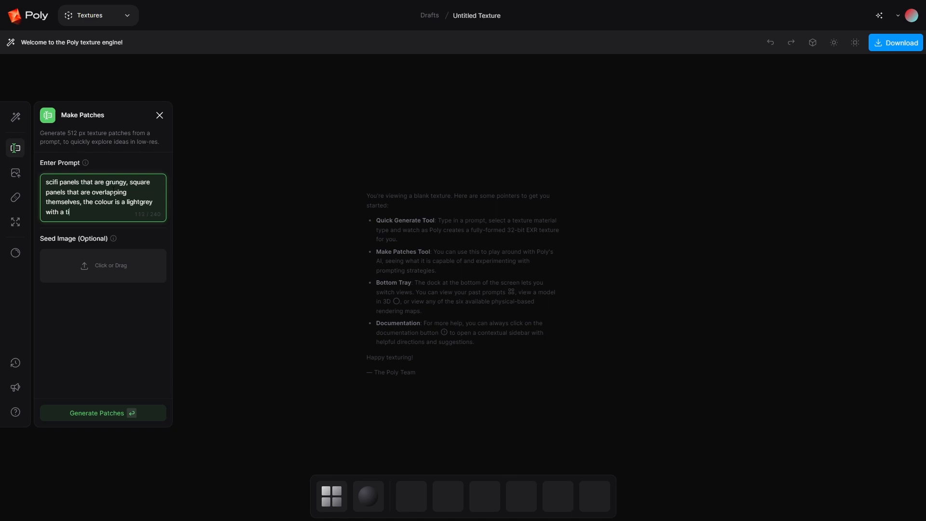
text(ouch of)
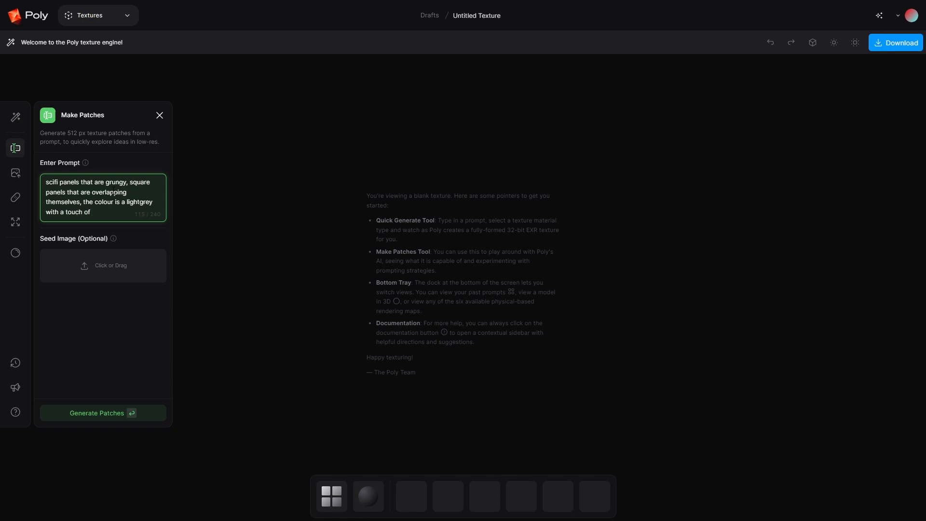
text(blue anre)
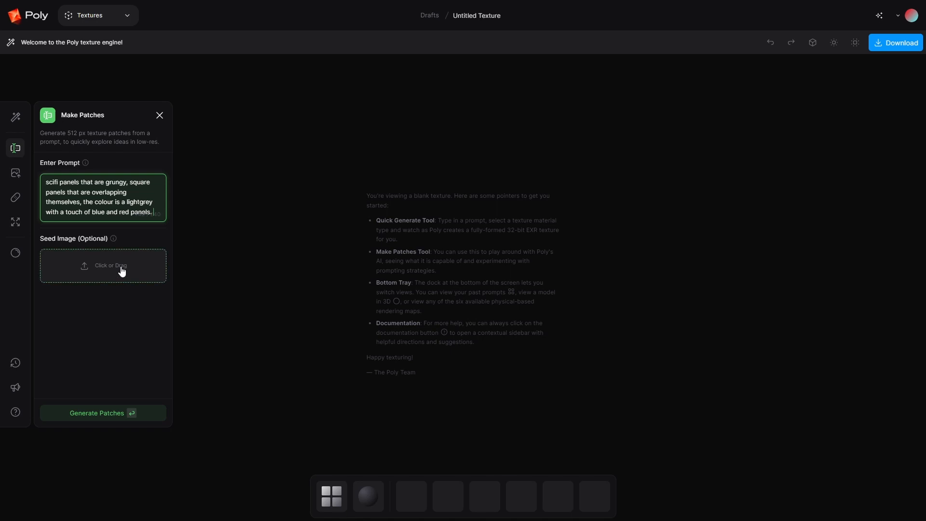
mouse_move(124, 304)
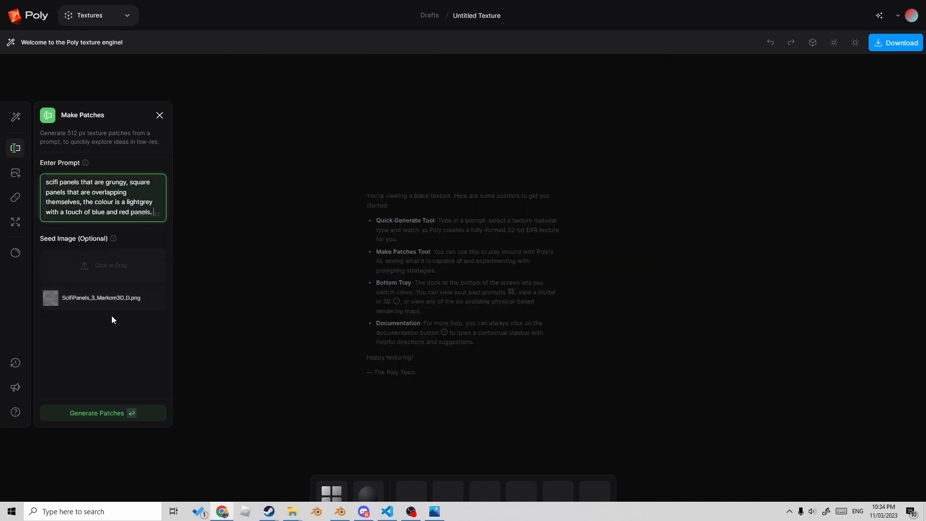
mouse_move(108, 309)
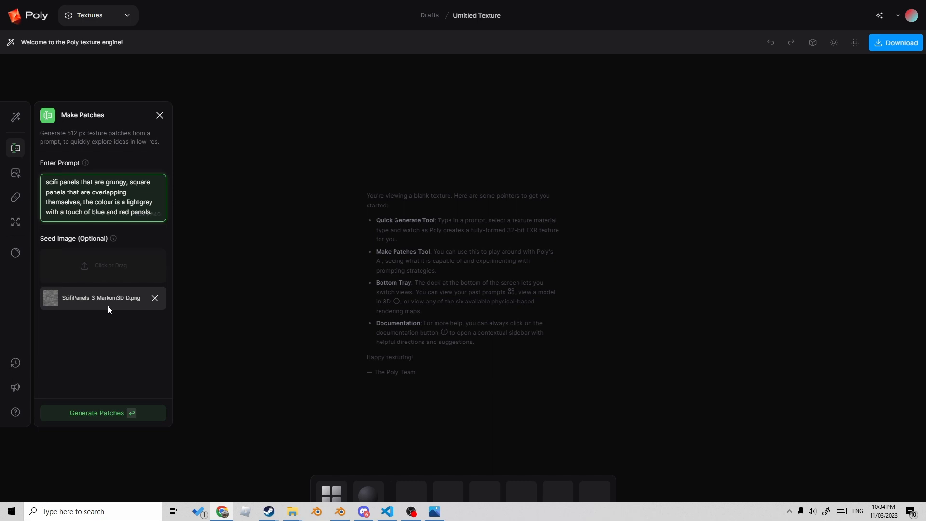
Step: Generate patches using ScifiPanels_3_Markom3D_D.png as the seed image
click(103, 413)
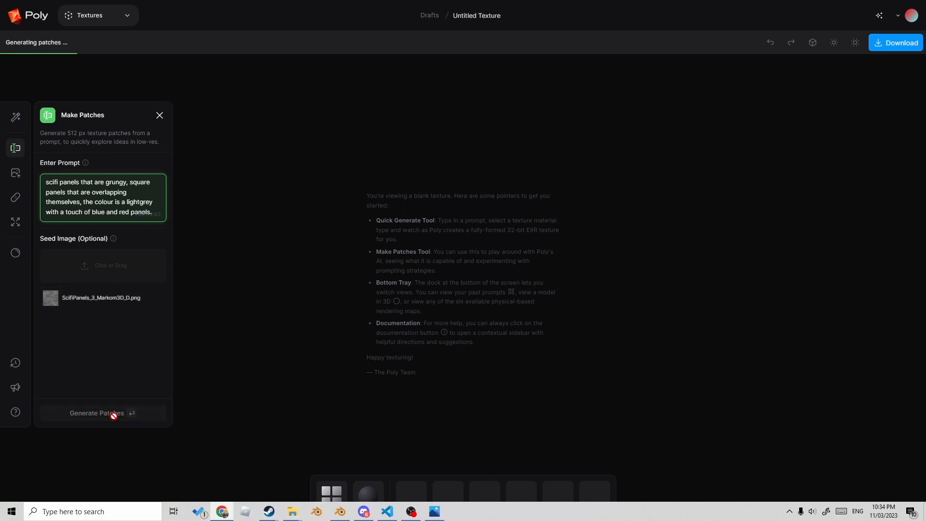
Step: Review the four generated grungy grey panel patches and return to the prompt
click(103, 413)
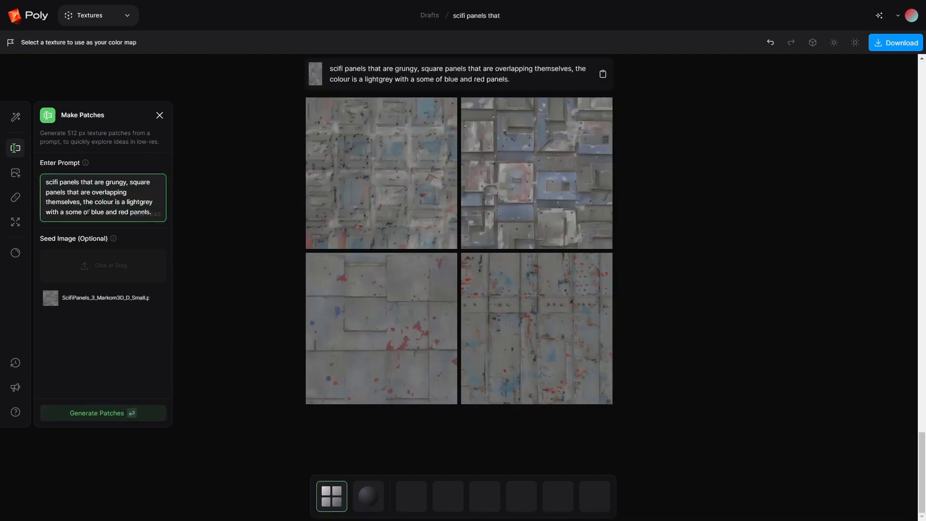
mouse_move(359, 300)
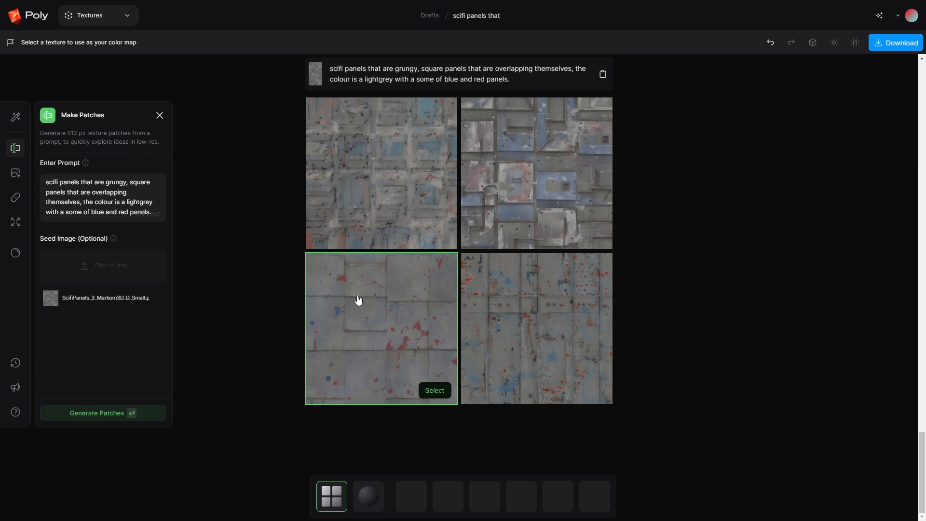
mouse_move(182, 271)
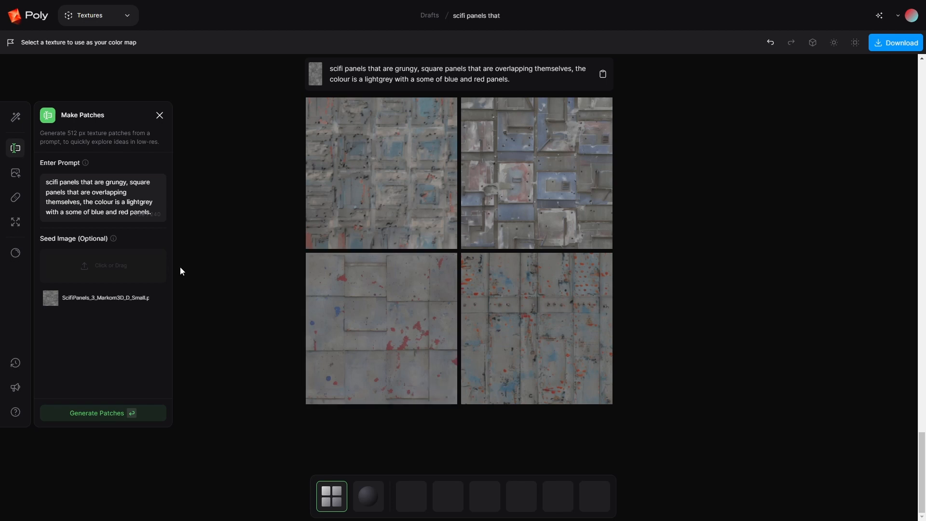
click(103, 197)
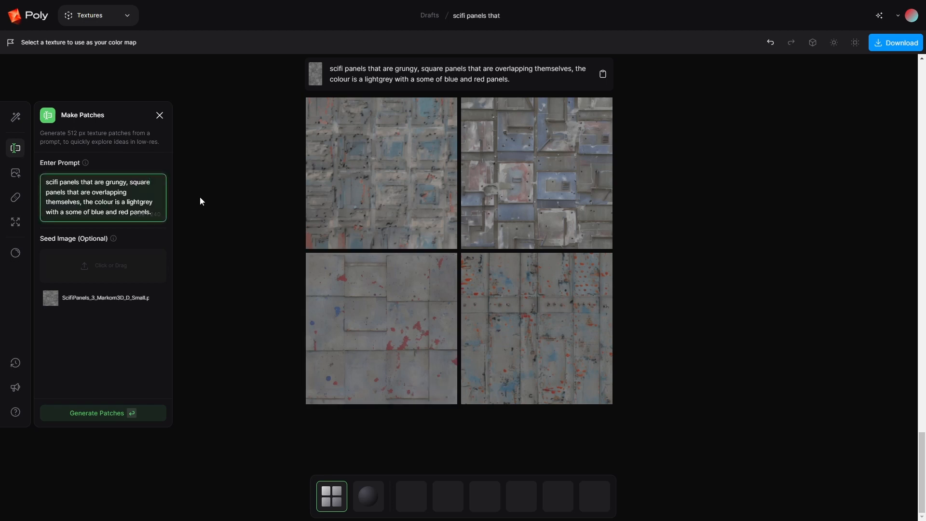
Step: Add 'and rectangle' to the prompt, regenerate, and begin adding 'star destroyer'
text(and rectang)
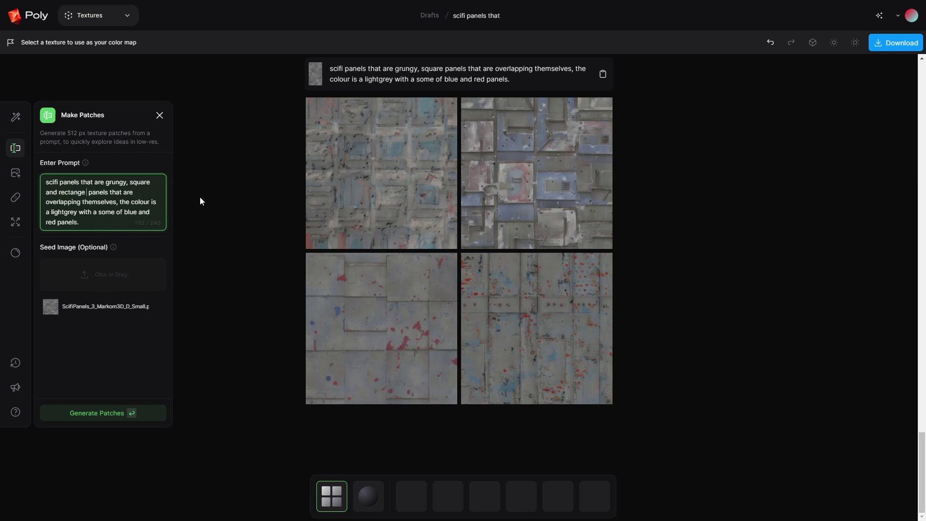
click(103, 412)
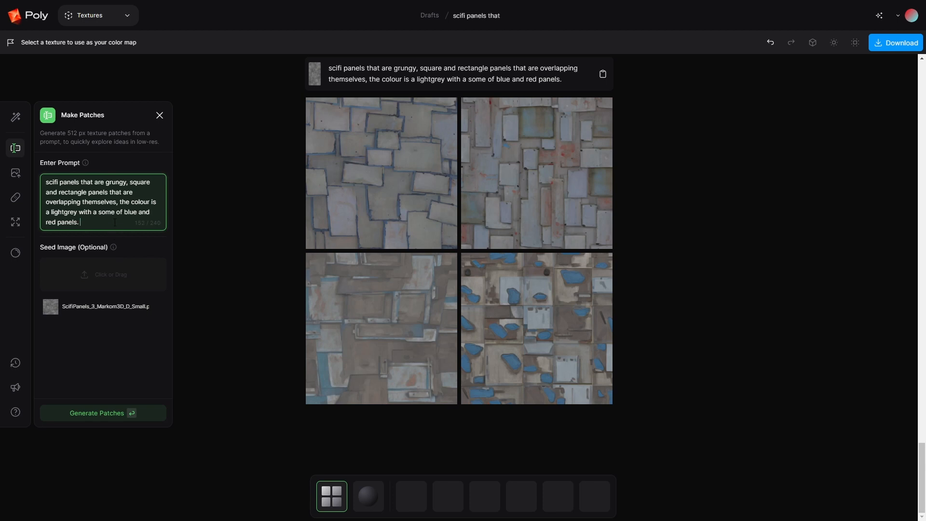
text(star destroyer)
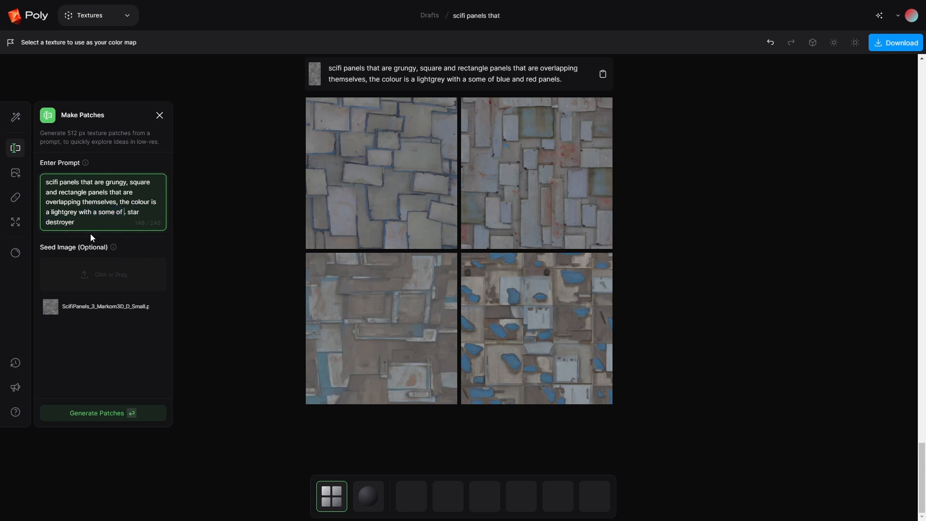
Step: Drop the colour wording, regenerate painted ship panels, and take the top-right patch as colour map
drag(118, 201, 124, 212)
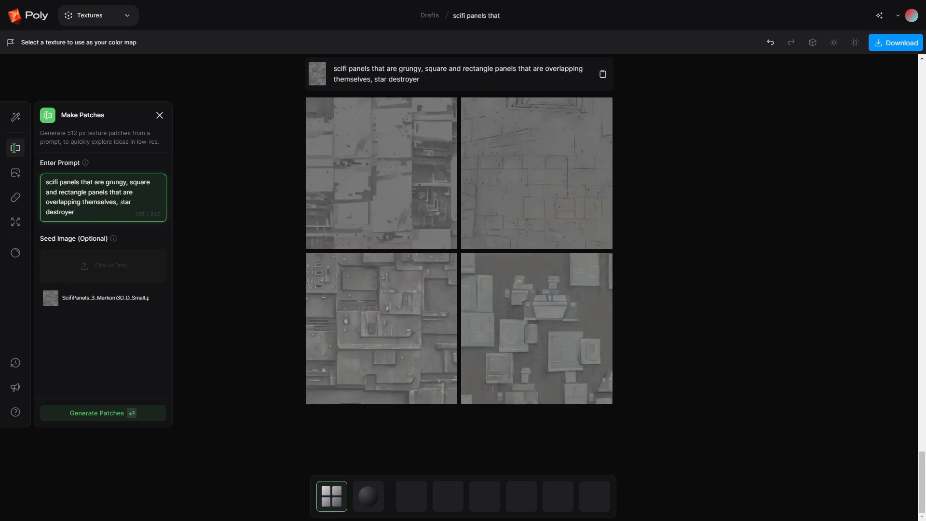
mouse_move(562, 149)
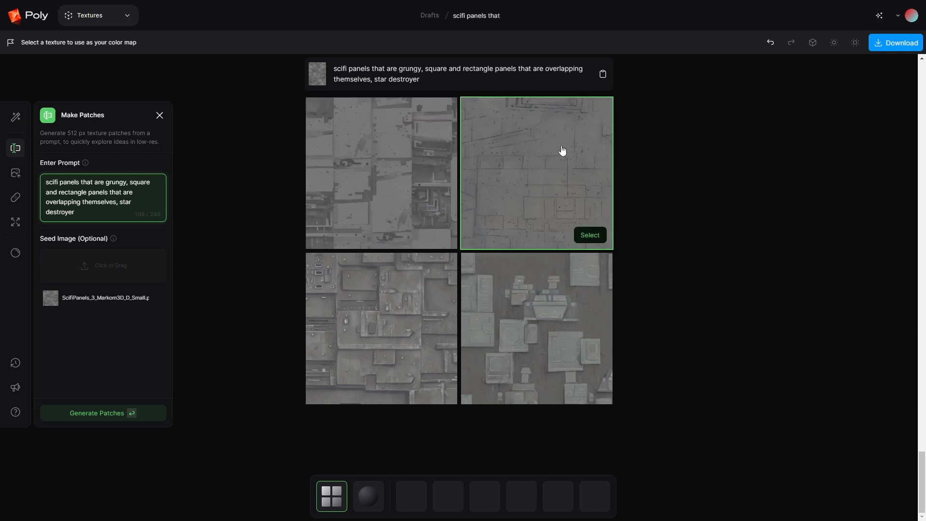
mouse_move(511, 155)
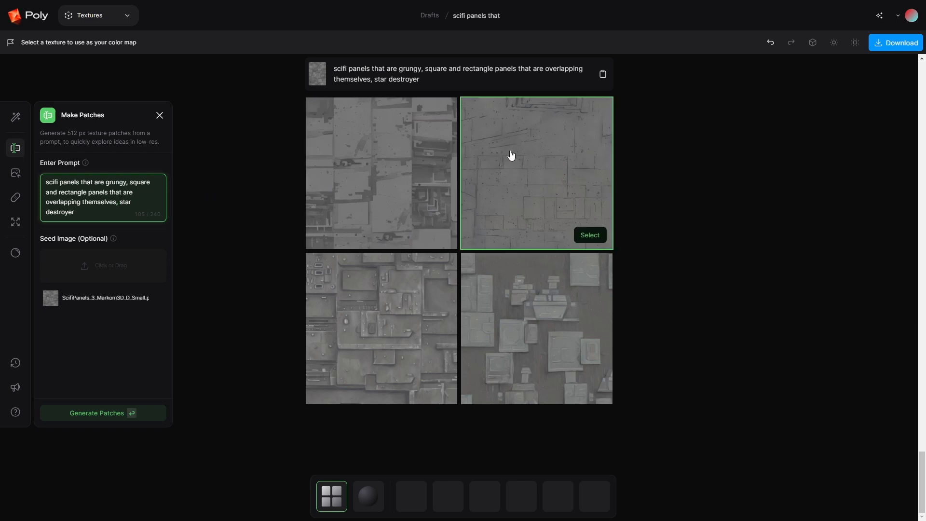
mouse_move(558, 221)
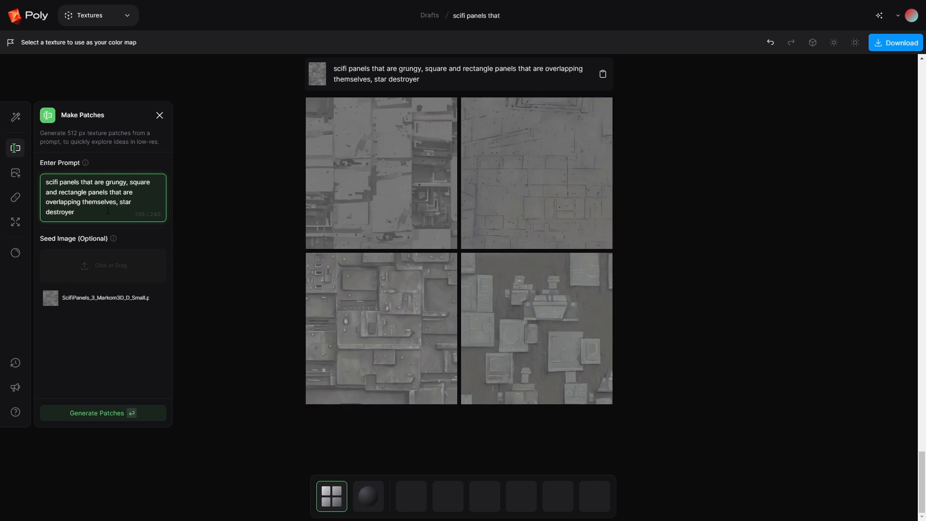
click(103, 413)
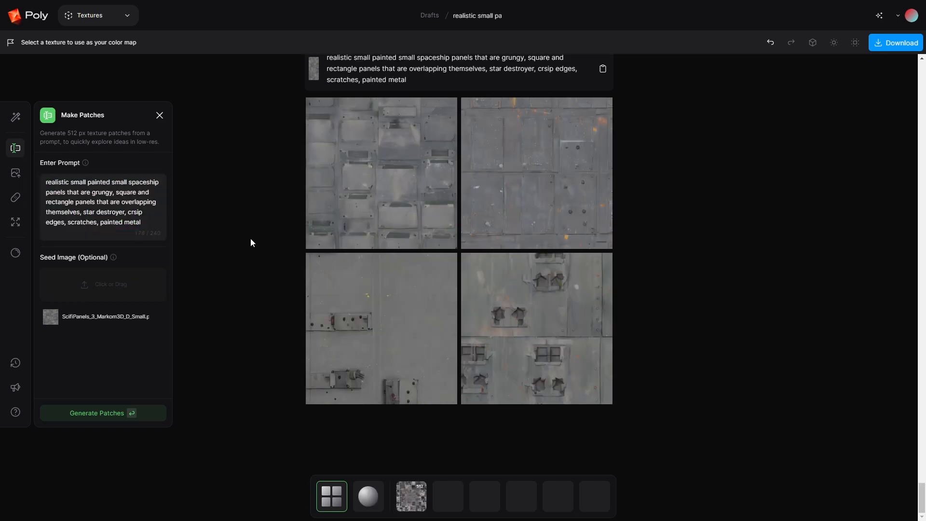
mouse_move(281, 80)
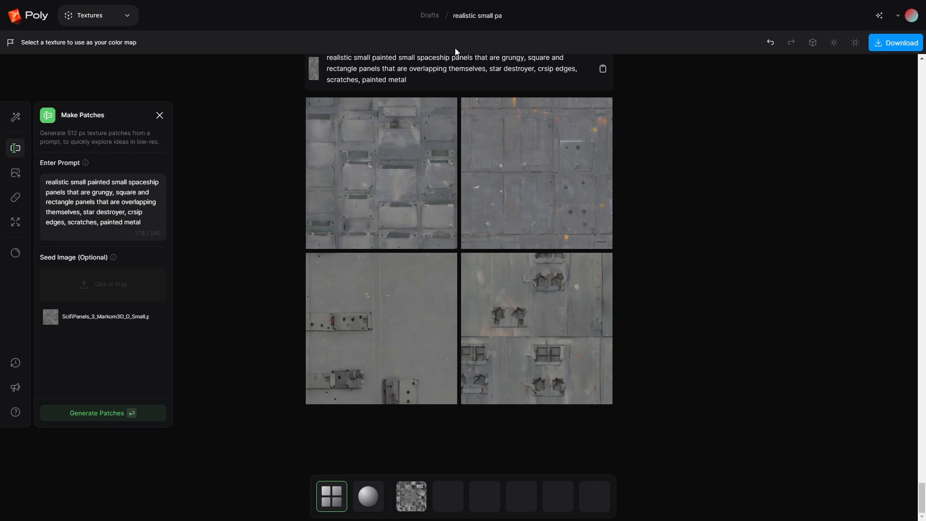
mouse_move(460, 78)
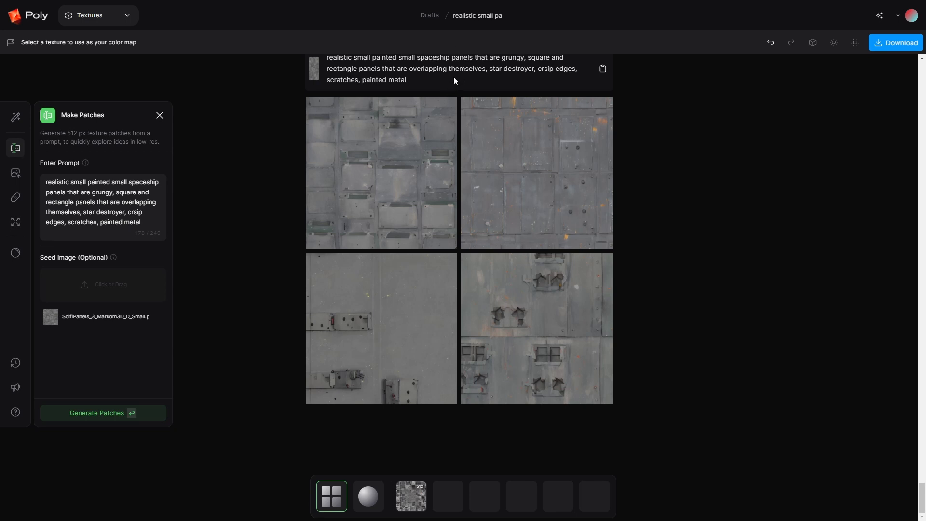
mouse_move(558, 176)
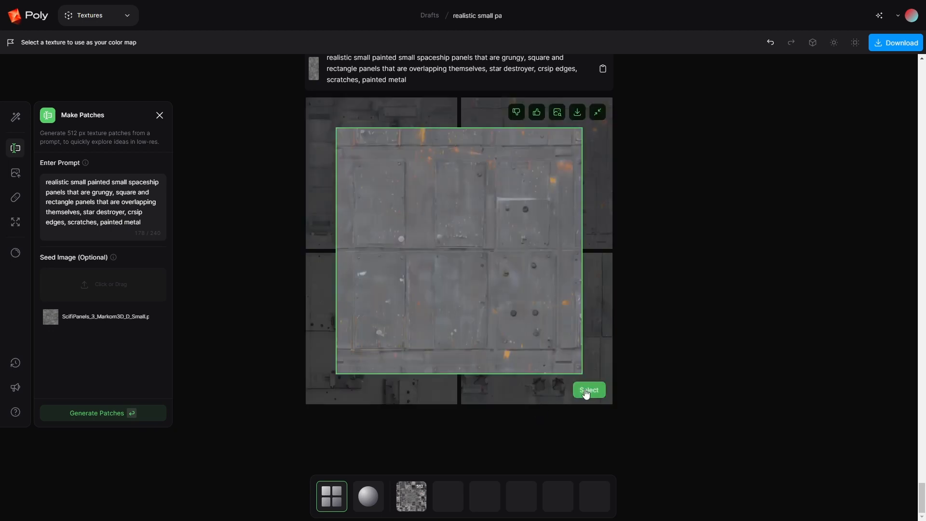
click(589, 390)
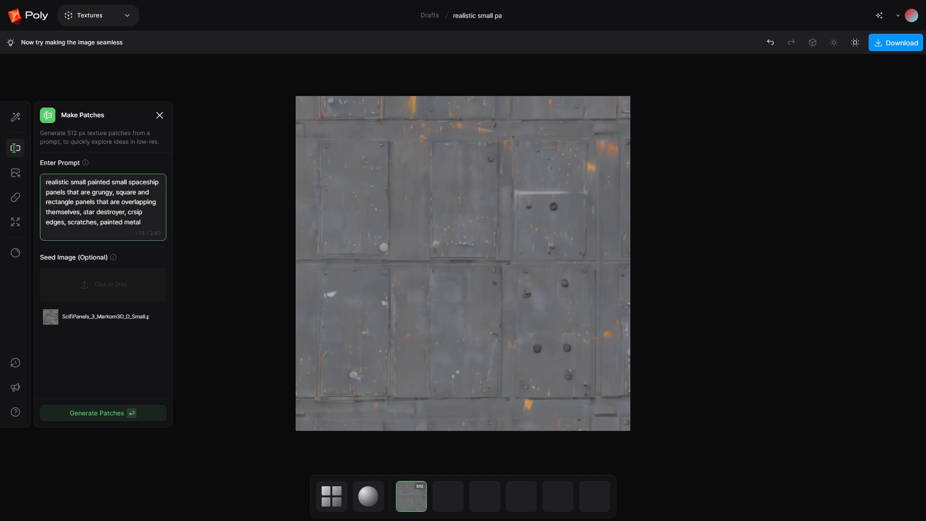
Step: Make the panel texture seamless with patch scale raised to about 94%
click(15, 197)
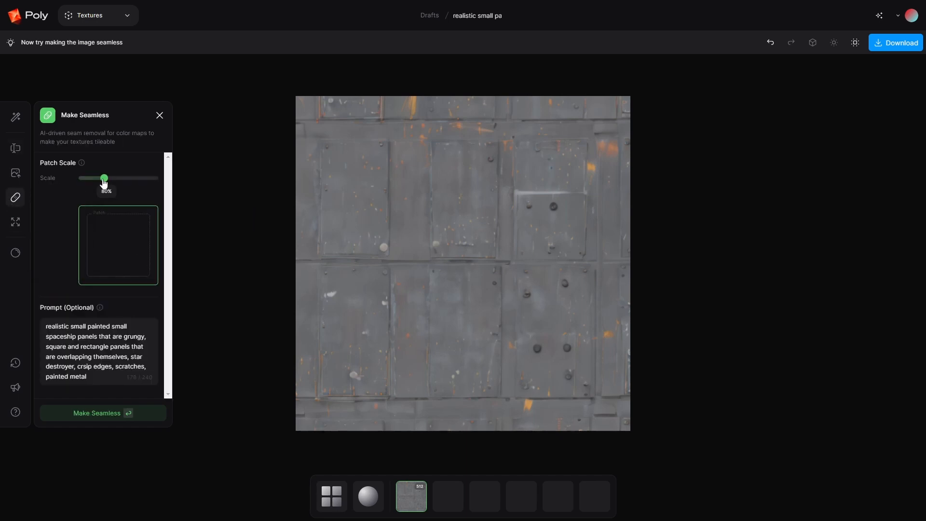
drag(104, 178, 116, 178)
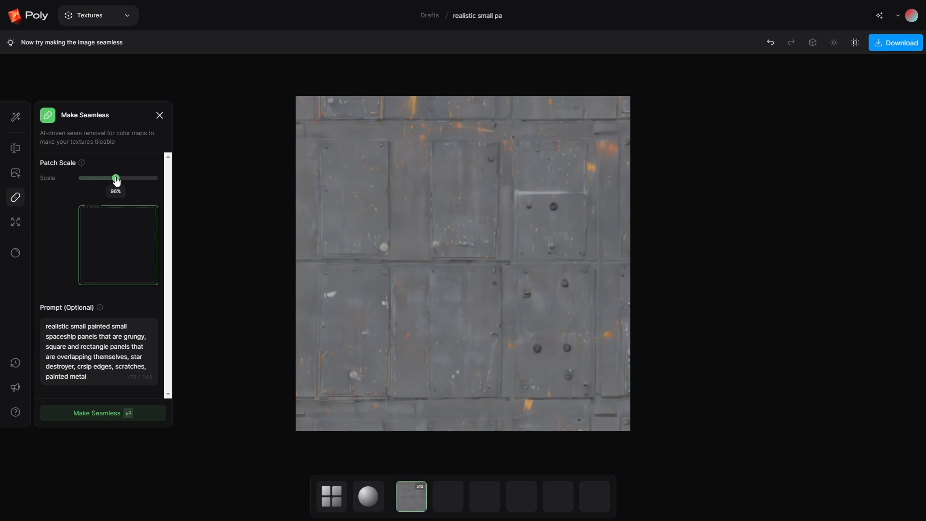
click(102, 413)
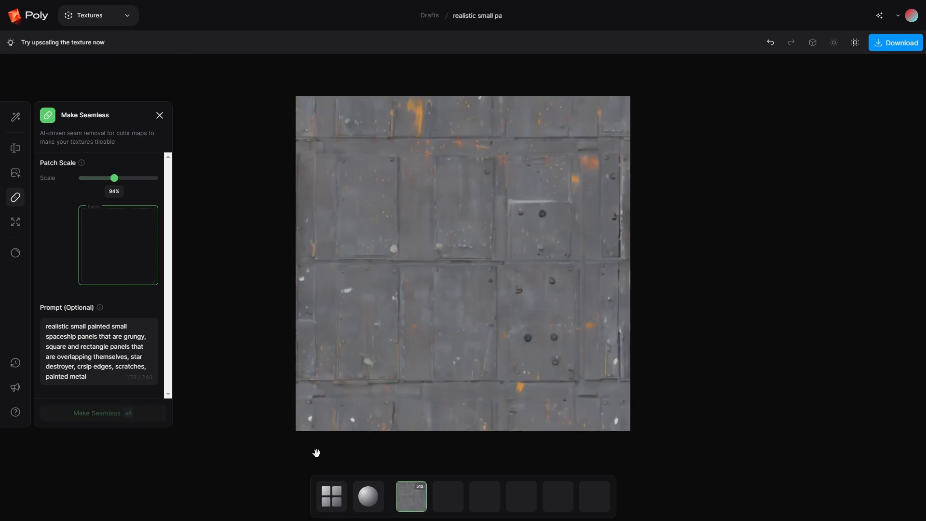
click(15, 223)
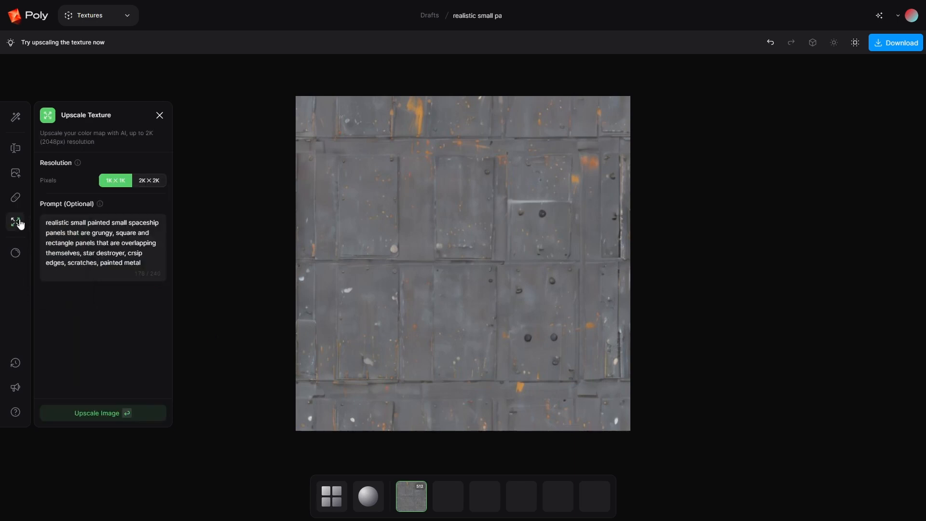
Step: Upscale the seamless panel texture to 2K × 2K
click(148, 181)
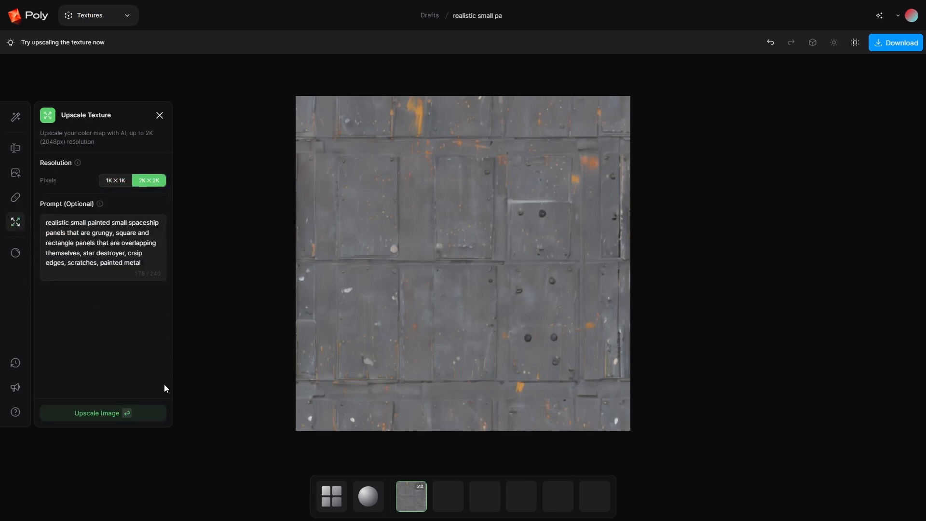
click(102, 413)
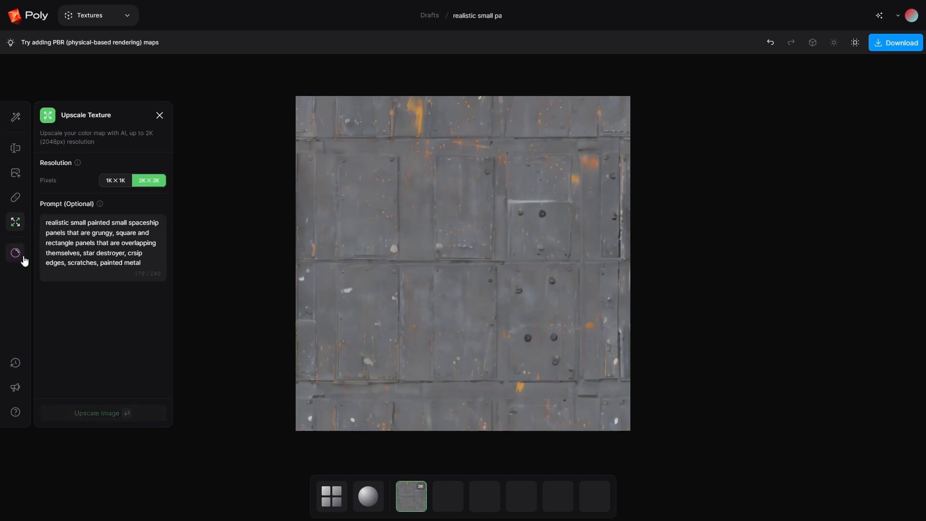
Step: Generate General material PBR maps with the Metalness map included
click(15, 253)
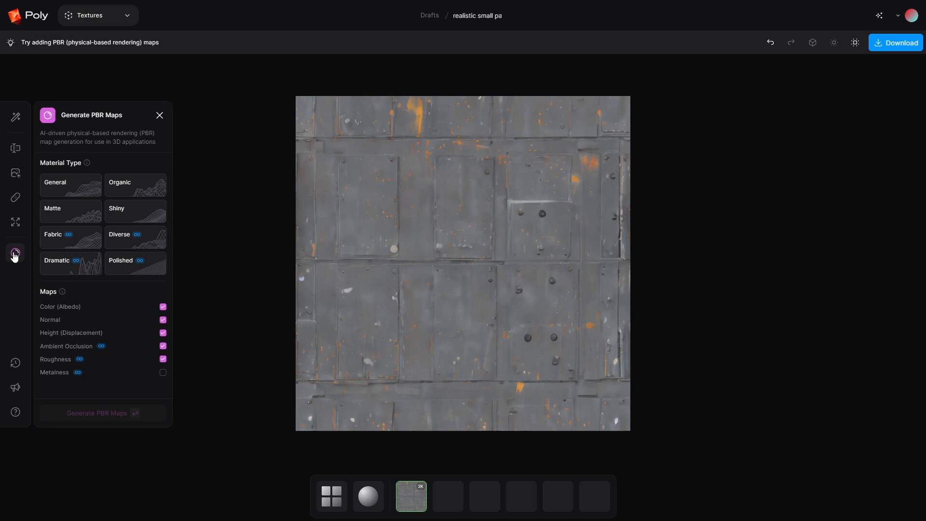
click(70, 210)
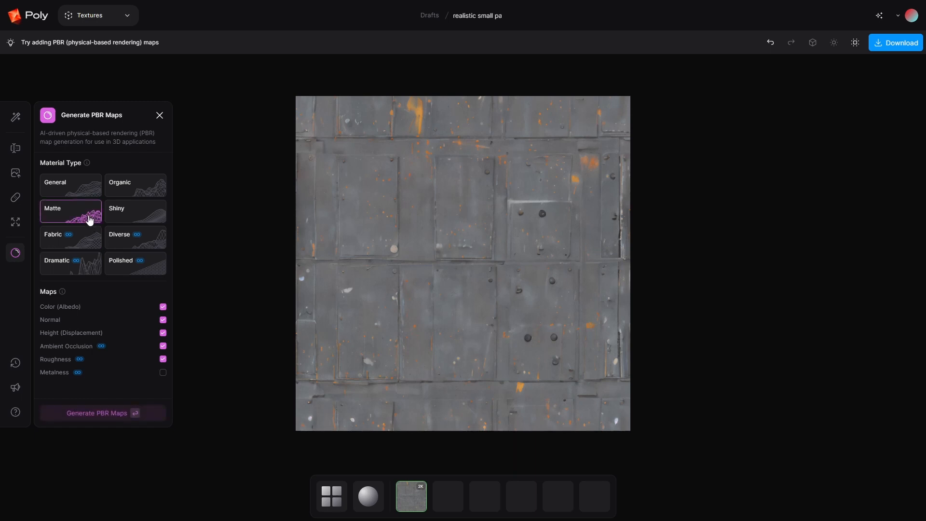
click(70, 185)
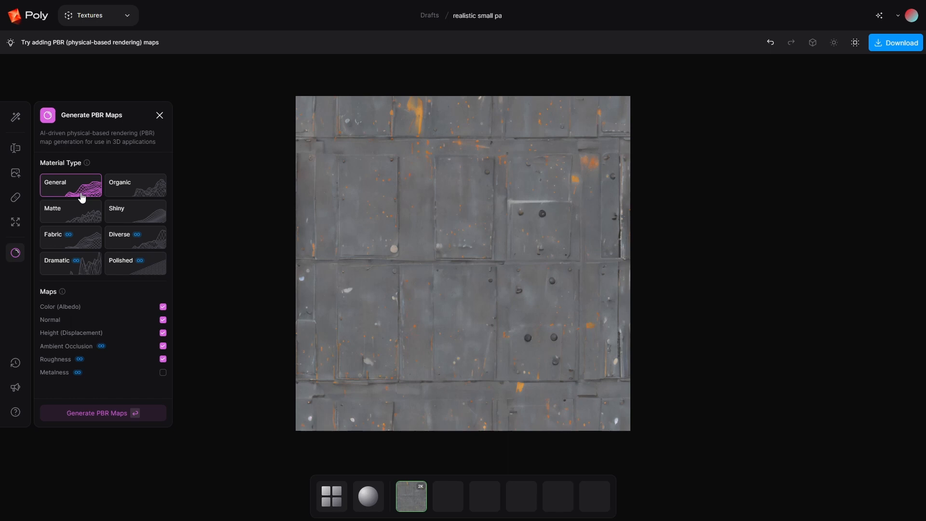
mouse_move(89, 166)
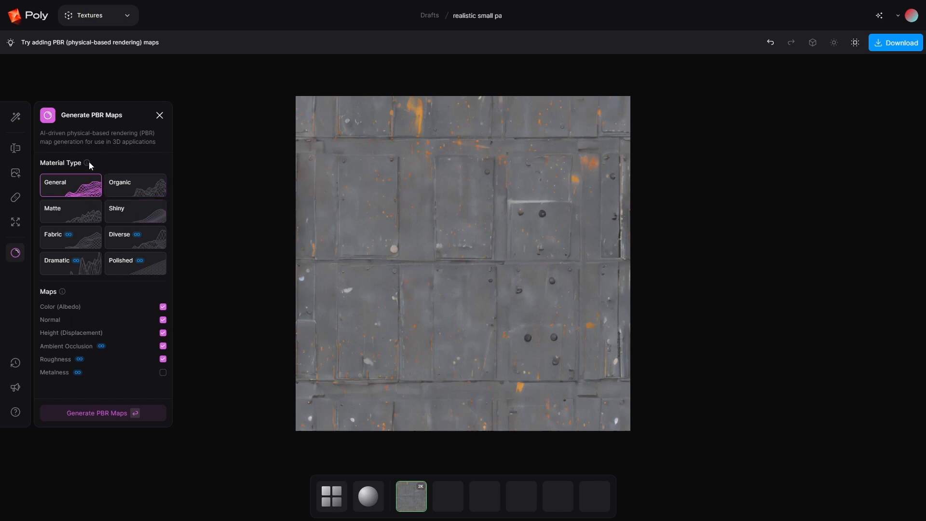
mouse_move(87, 192)
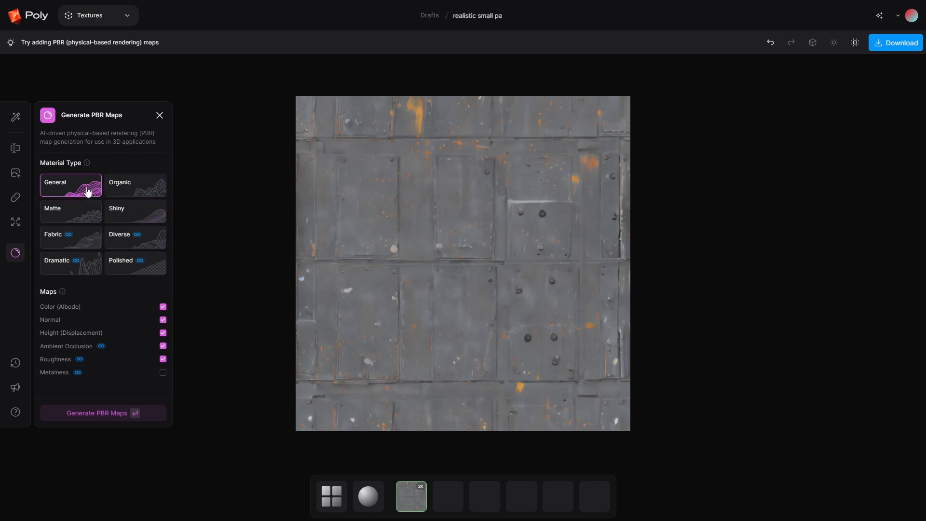
click(163, 372)
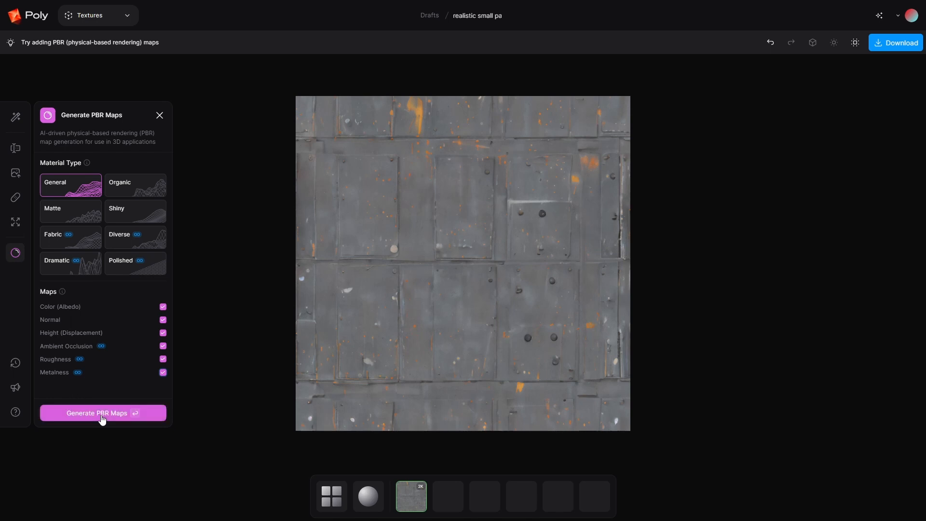
click(103, 413)
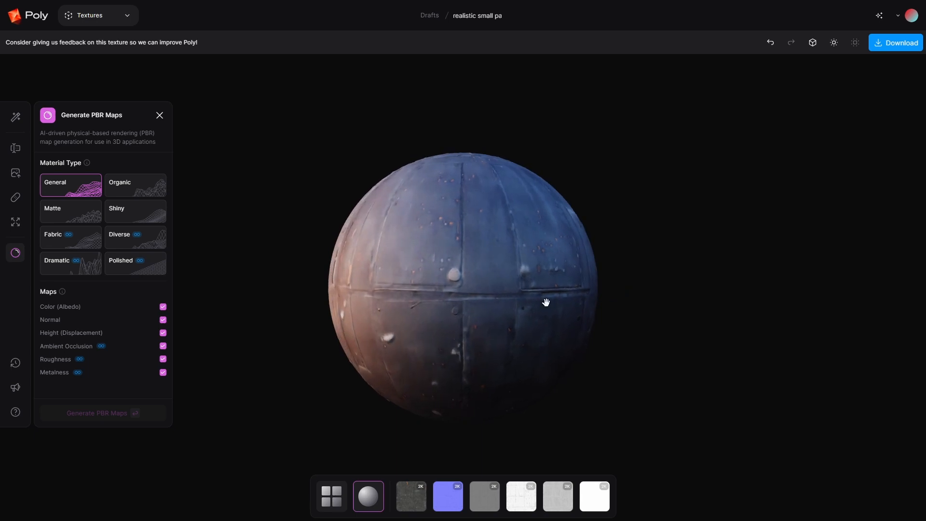
Step: Download the PBR maps as a .zip of 32-bit EXR files
drag(545, 301, 523, 338)
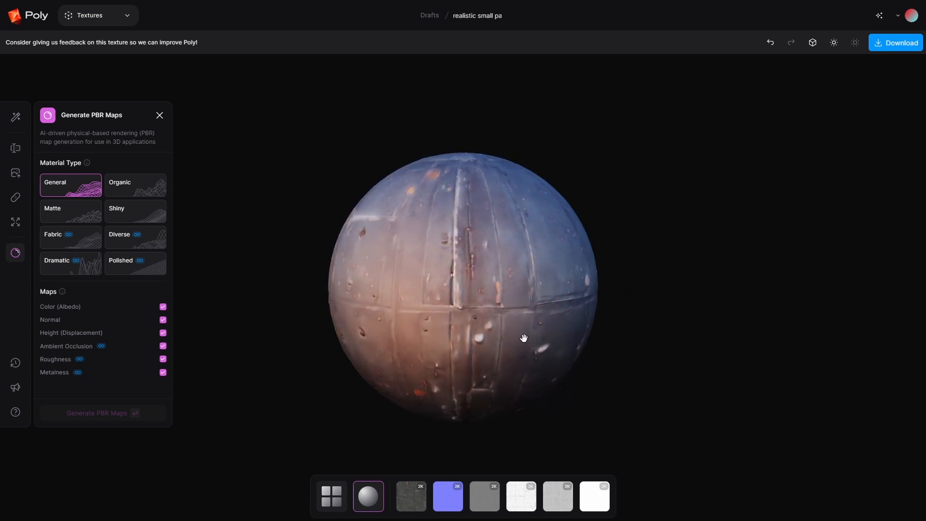
click(898, 42)
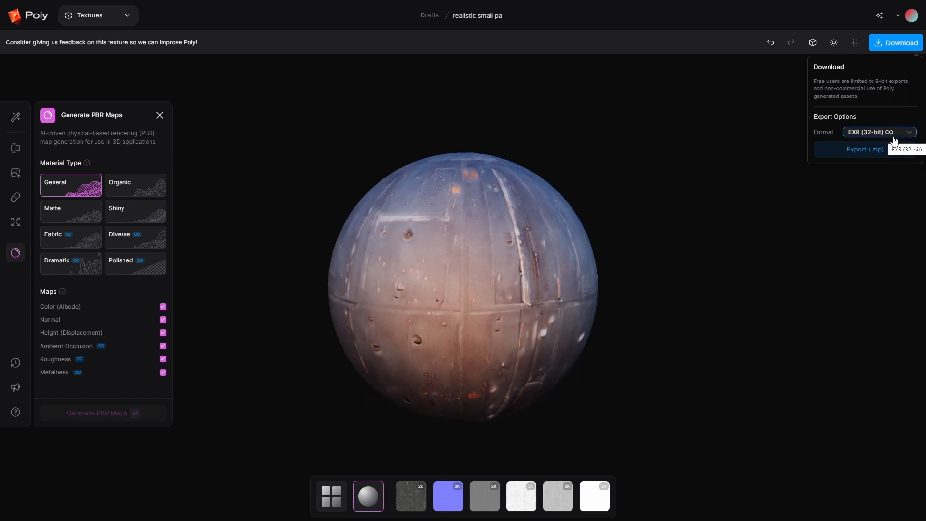
click(879, 132)
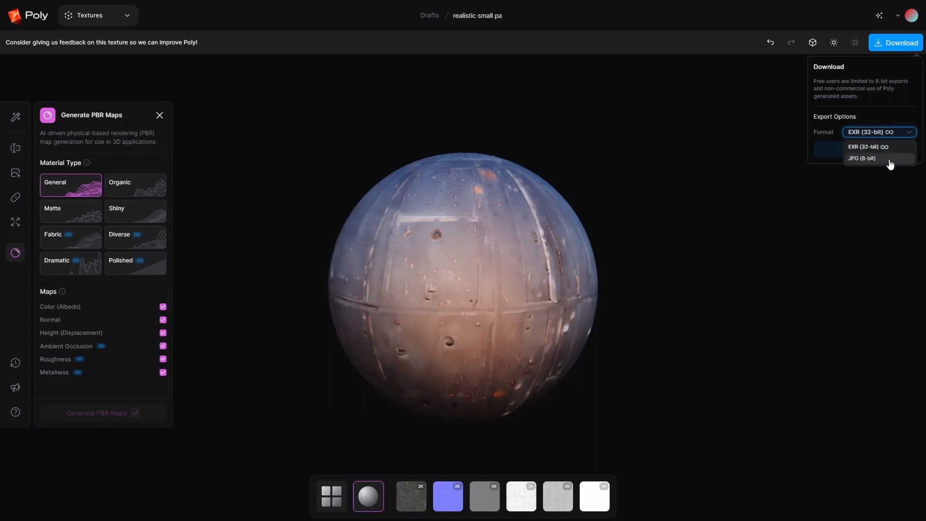
click(867, 146)
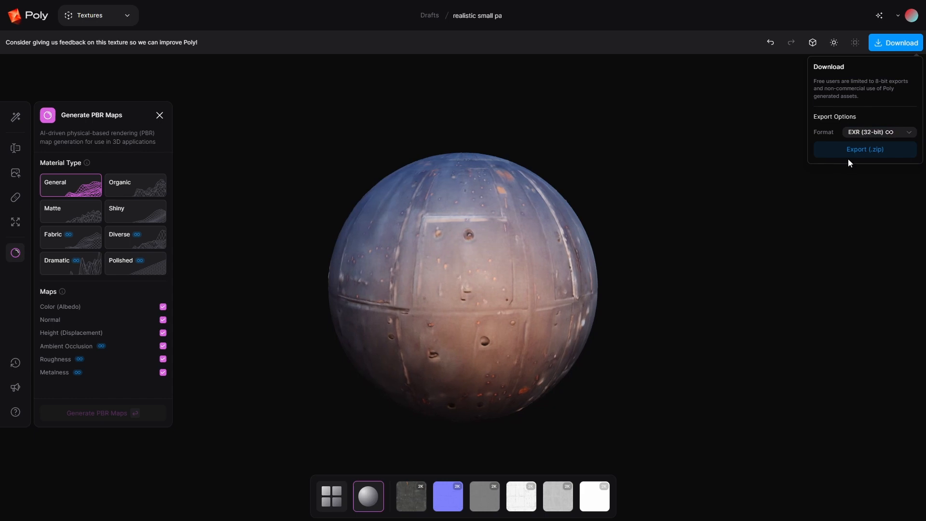
click(864, 149)
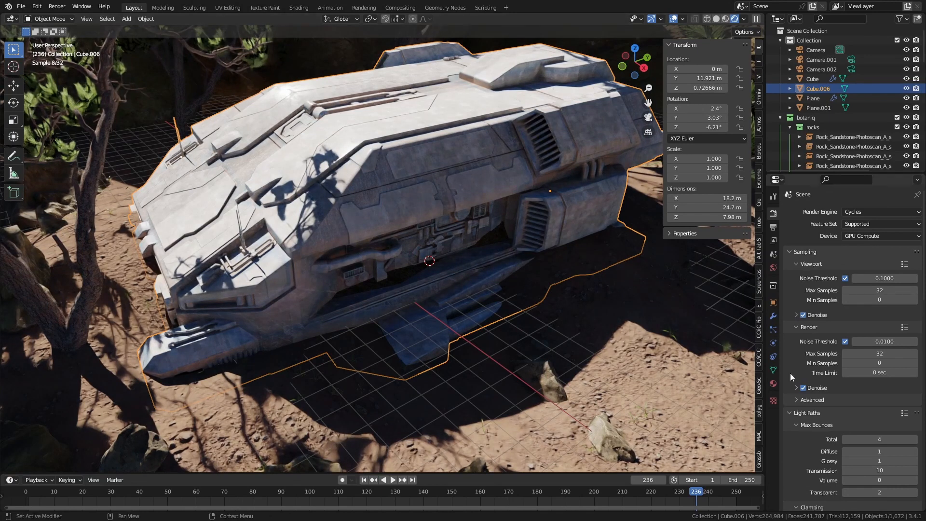
Step: Load the six exported EXR maps (AO, colour, height, metalness, normal, roughness) via Principled Texture Setup
click(773, 369)
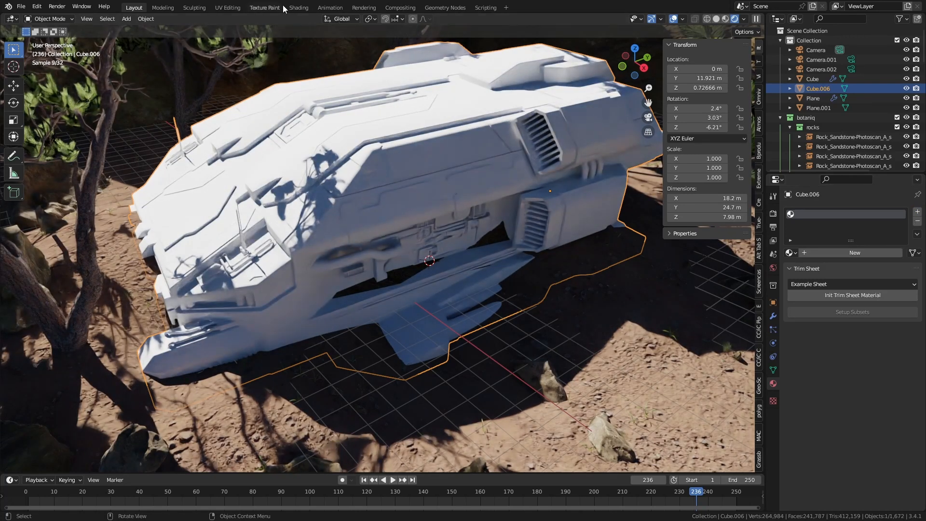
click(298, 7)
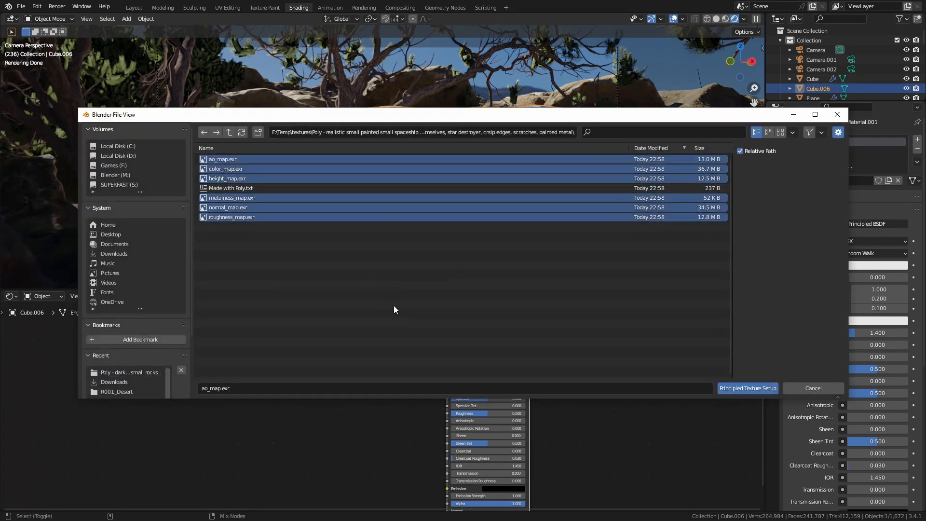
click(748, 388)
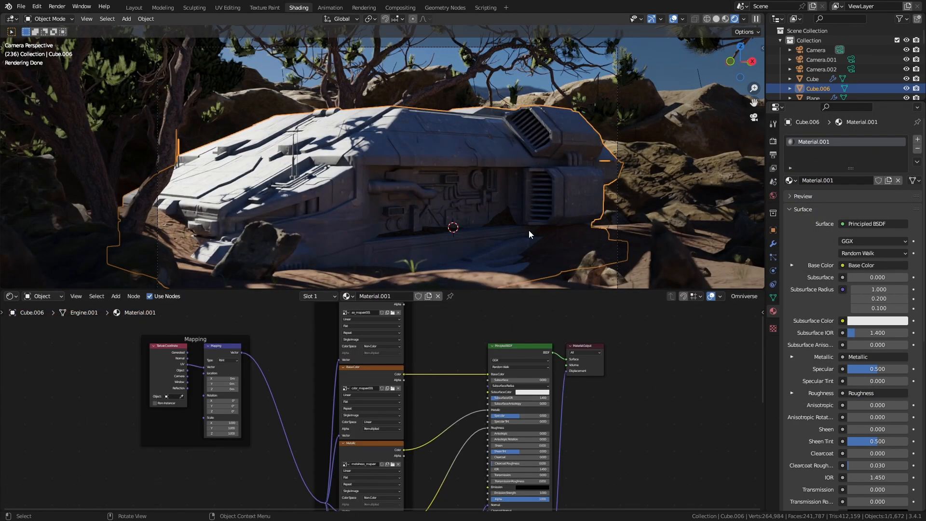
drag(530, 234, 441, 218)
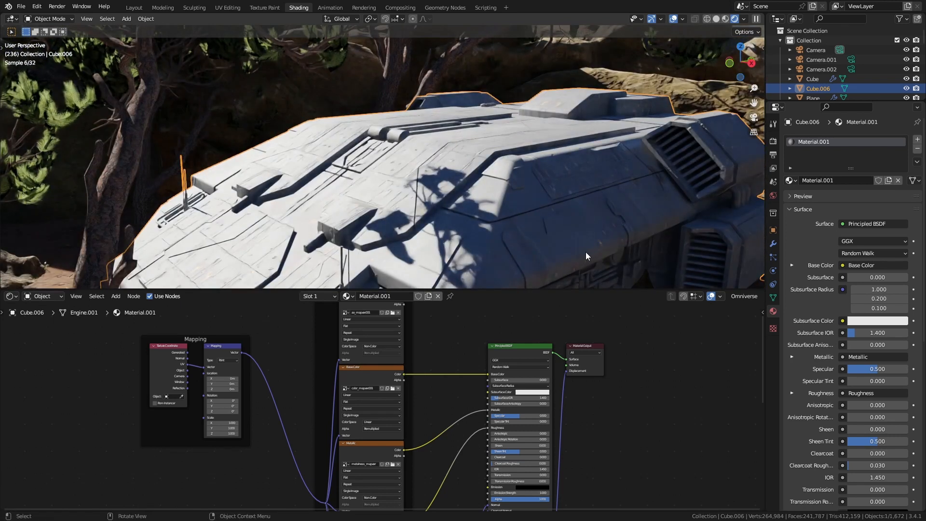
drag(585, 254, 534, 211)
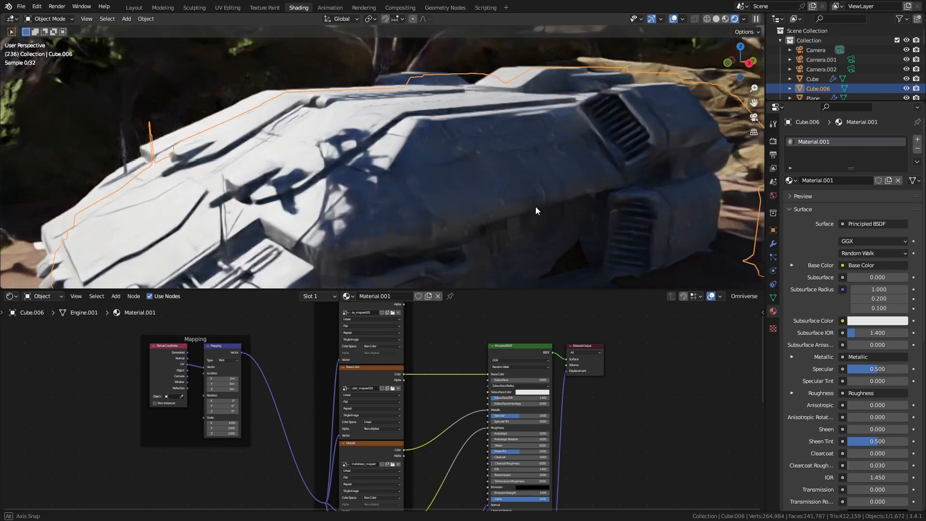
drag(537, 211, 524, 152)
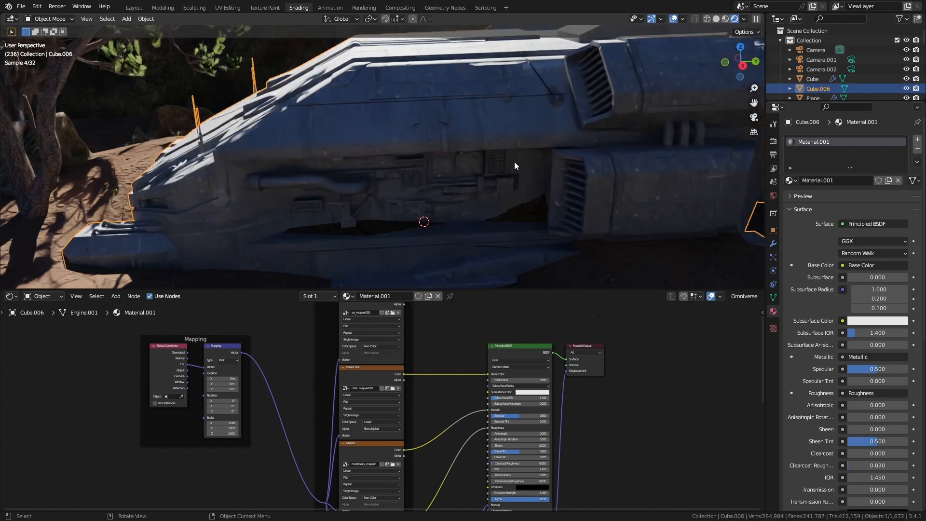
drag(514, 166, 541, 172)
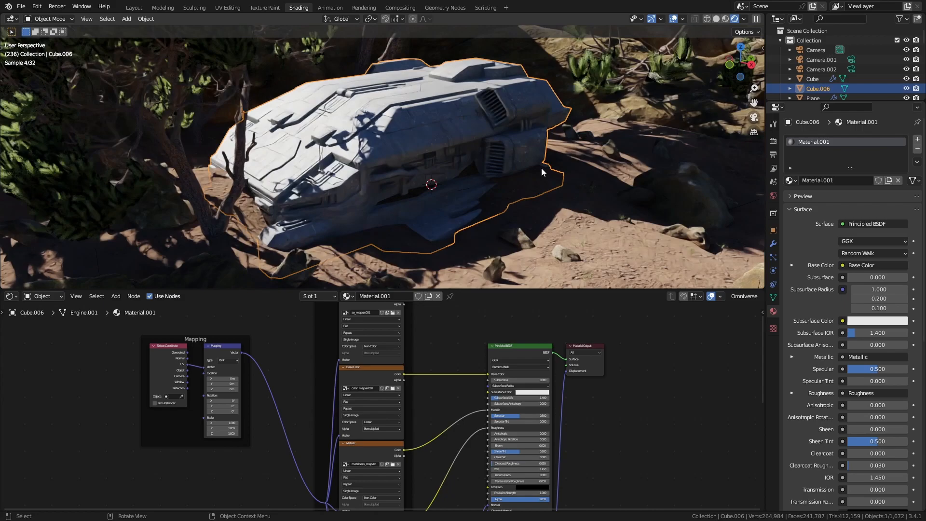